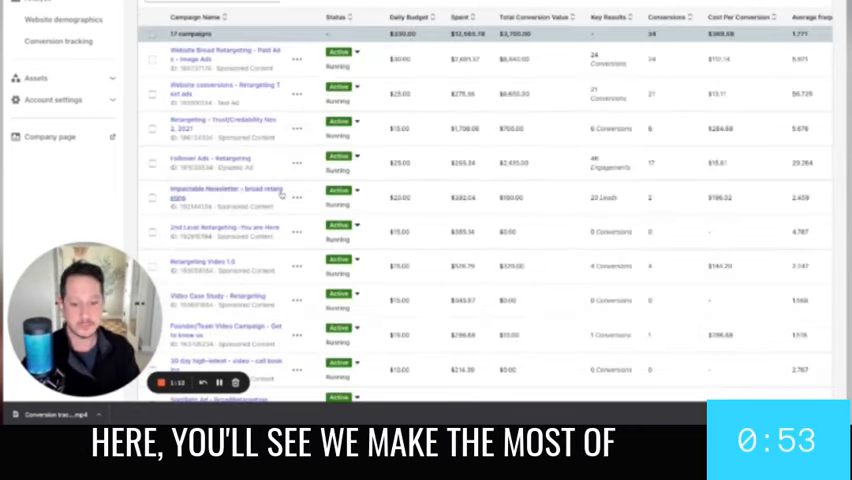
{"action": "scroll", "scroll_direction": "down", "scroll_amount": 3}
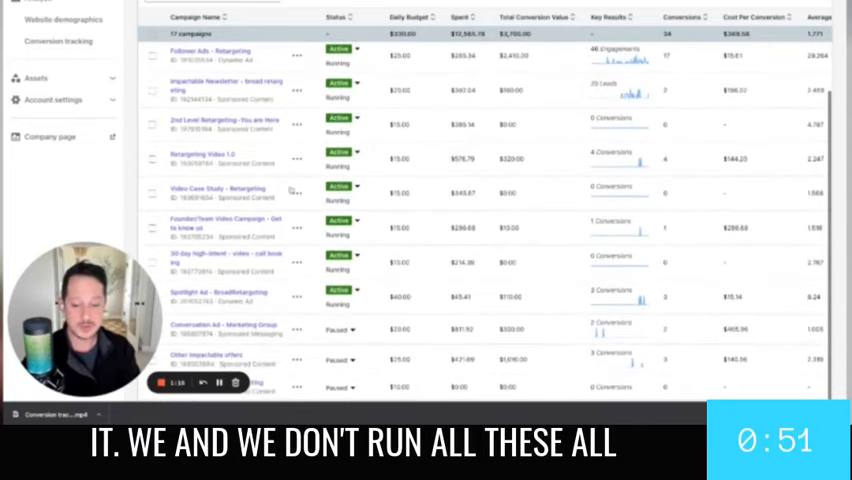